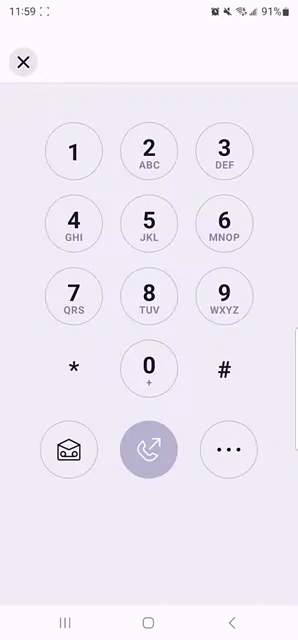
click(148, 448)
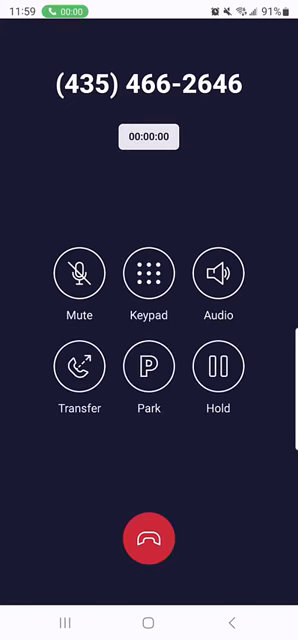
click(148, 540)
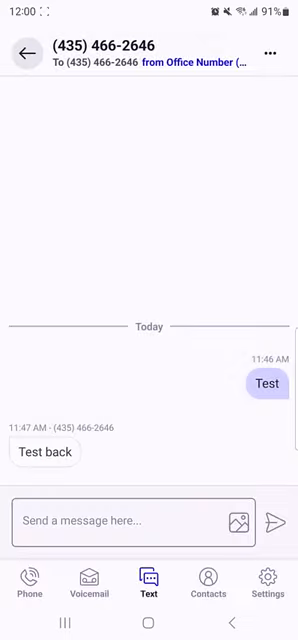
Browse the recent voicemails list, then view the contacts and their extensions
click(86, 588)
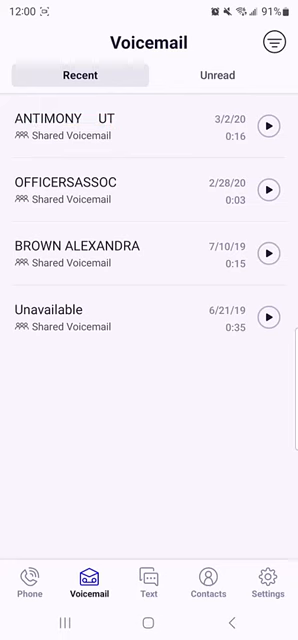
click(208, 590)
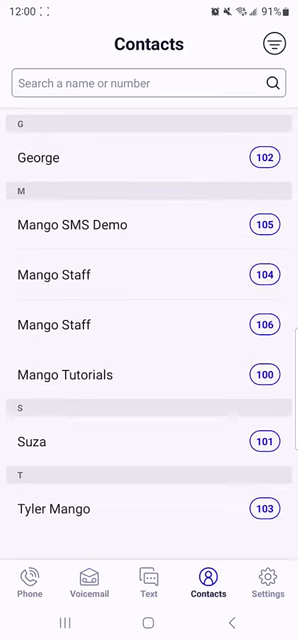